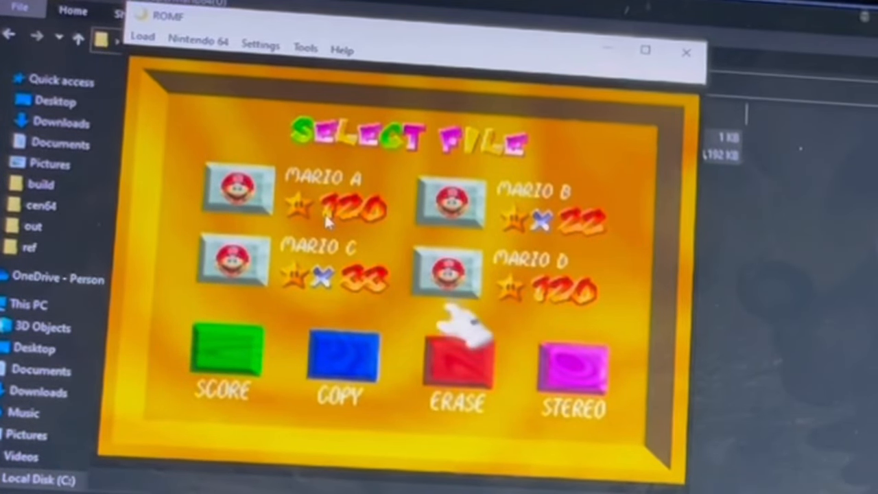
# Open the Erase File screen from the Select File menu via the red ERASE block.
pyautogui.click(458, 357)
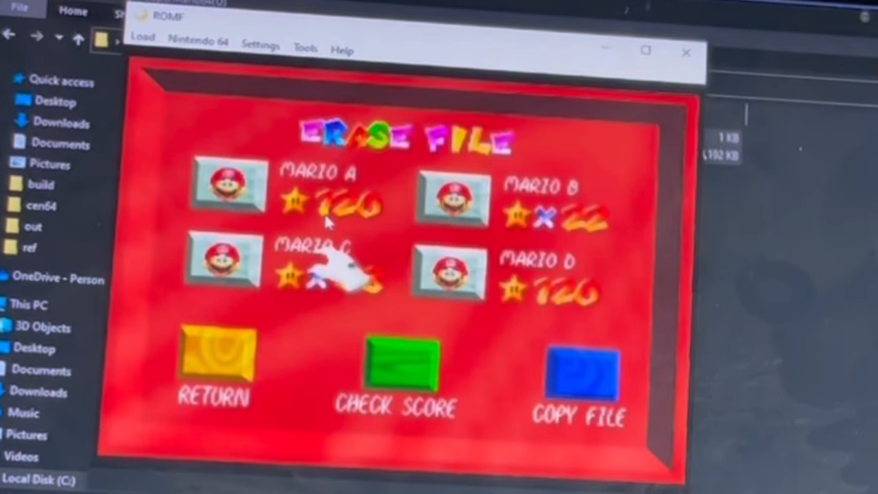